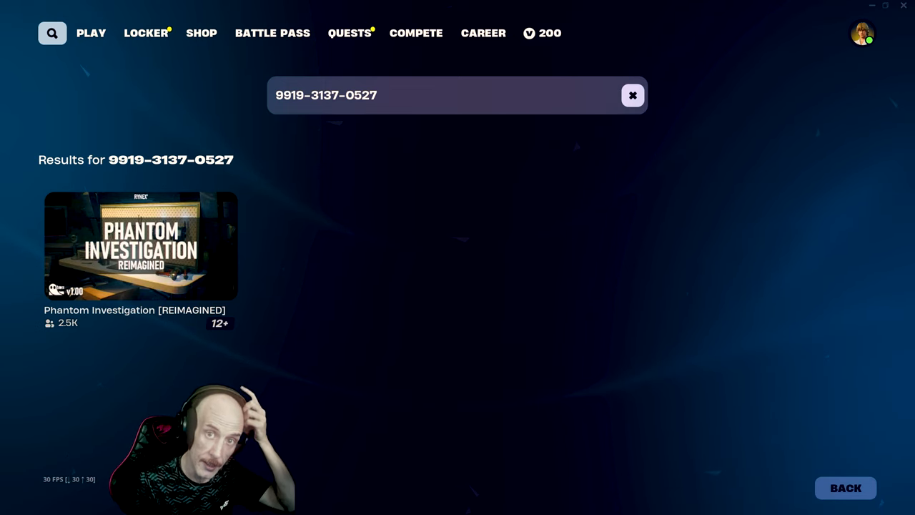
Step: View the Phantom Investigation [REIMAGINED] island page and return to the search results
left_click(140, 246)
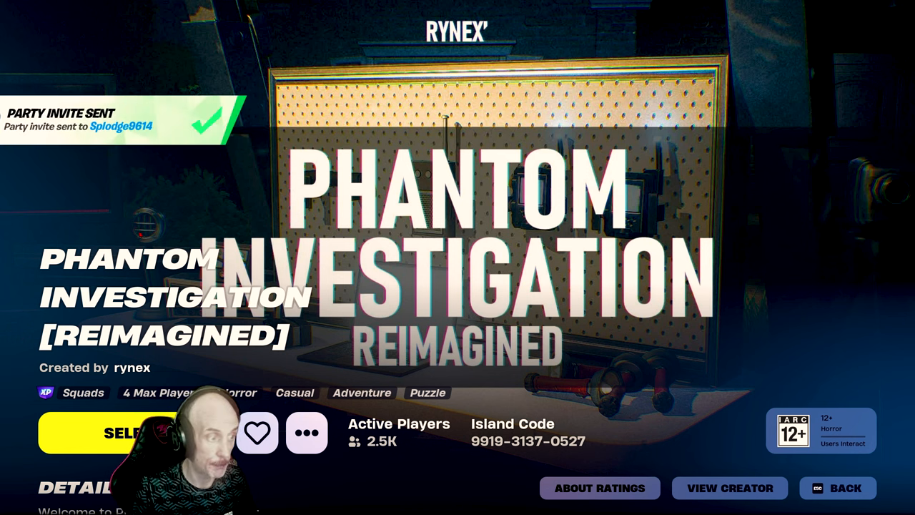
left_click(836, 487)
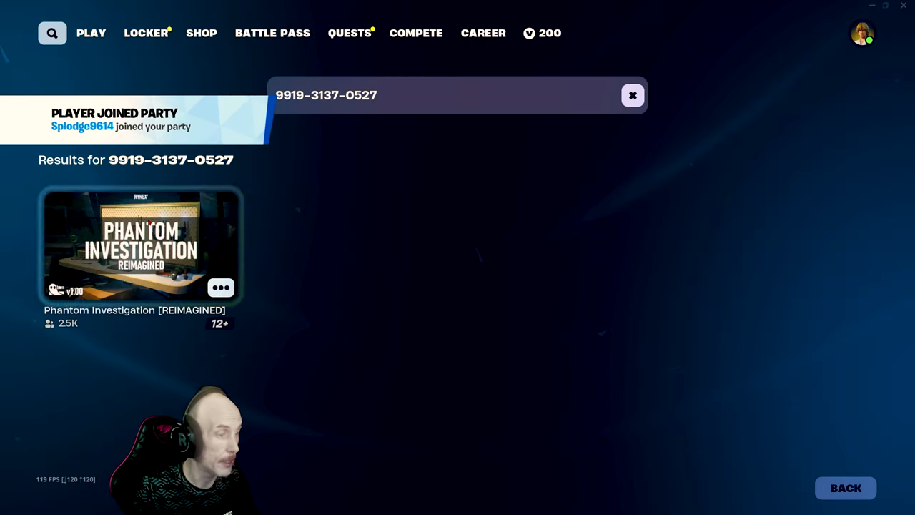
Step: Select Phantom Investigation [REIMAGINED] as the lobby island and ready up, hitting a custom matchmaking error
left_click(140, 246)
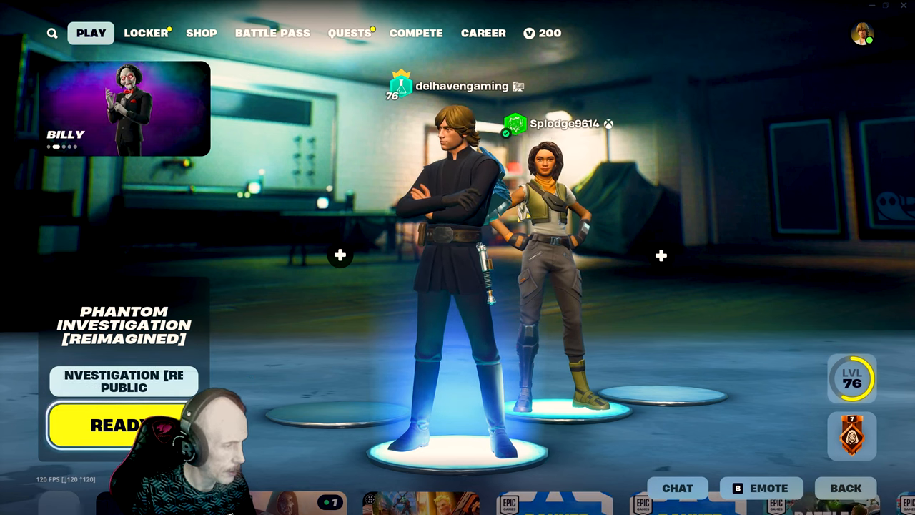
left_click(123, 424)
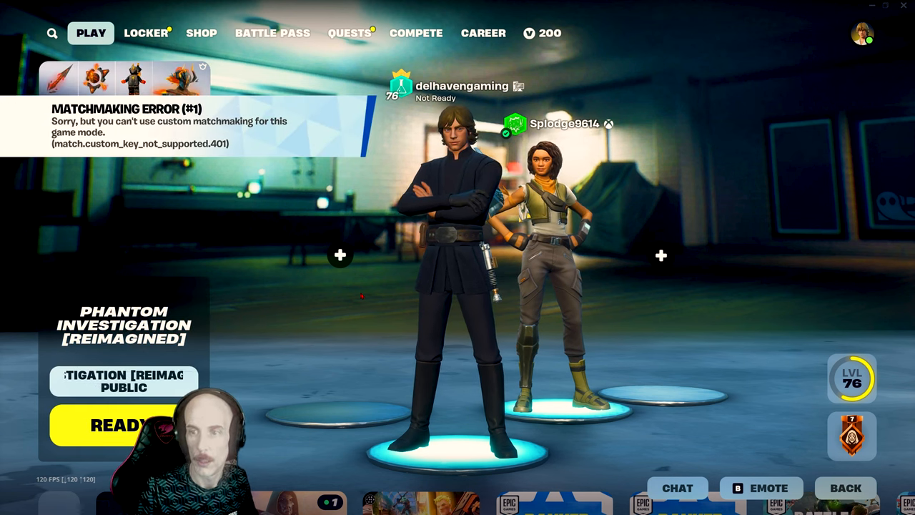
left_click(114, 424)
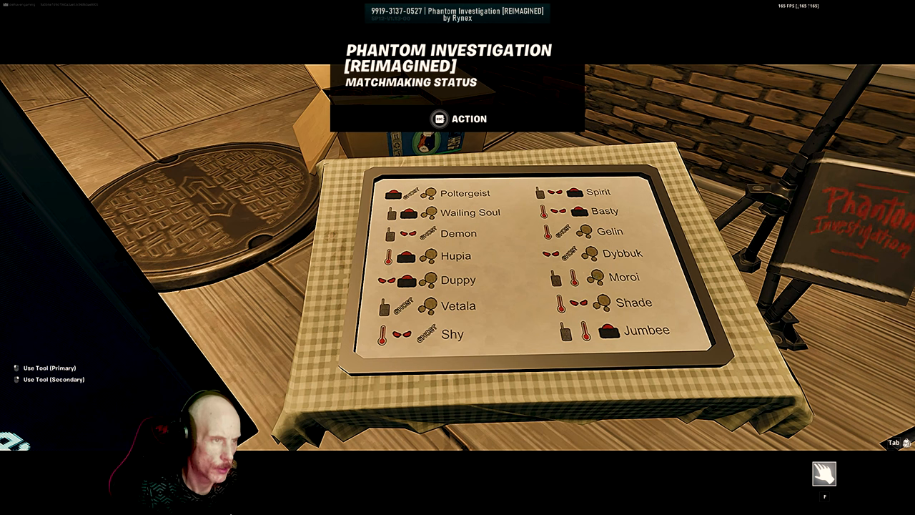
mouse_move(550, 359)
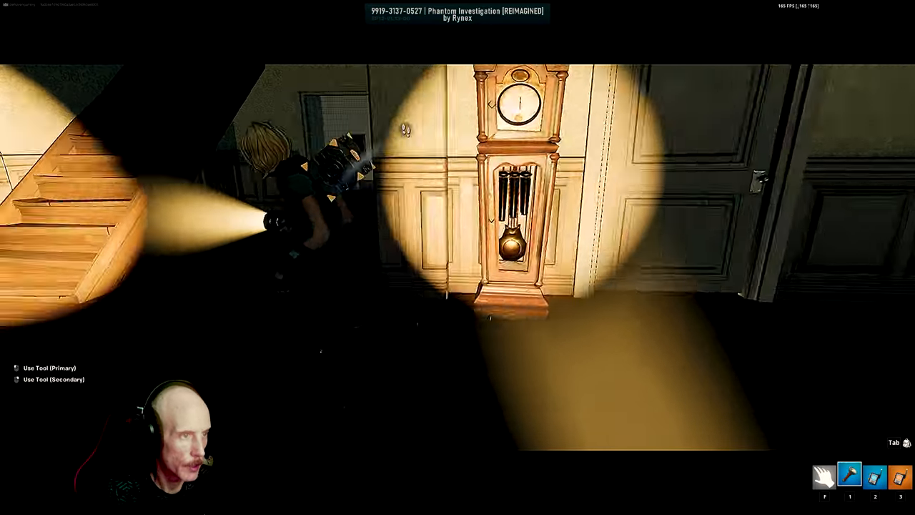
mouse_move(457, 258)
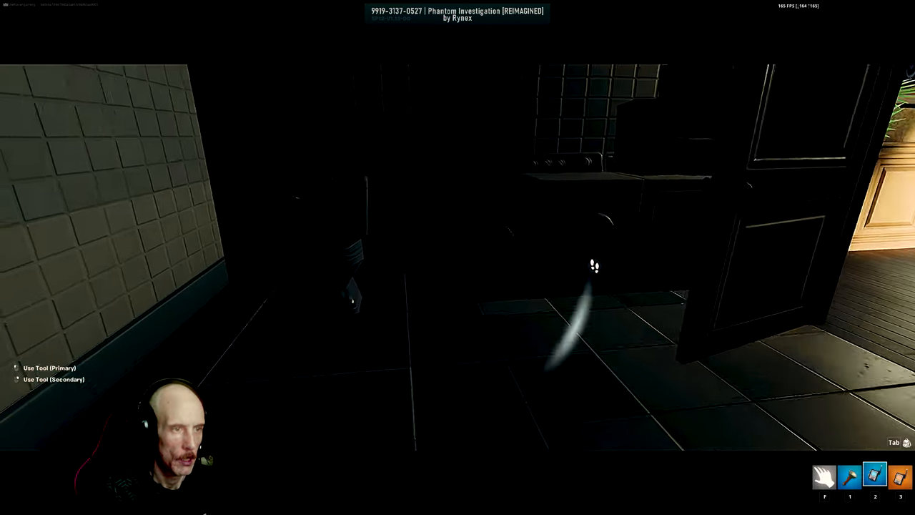
mouse_move(529, 372)
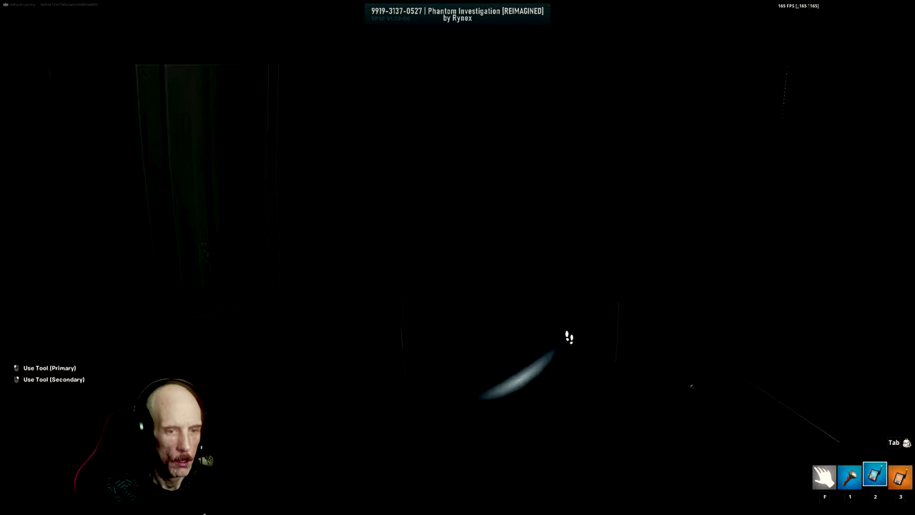
Step: Switch the flashlight on to light the living room with the cream sofa
key("1")
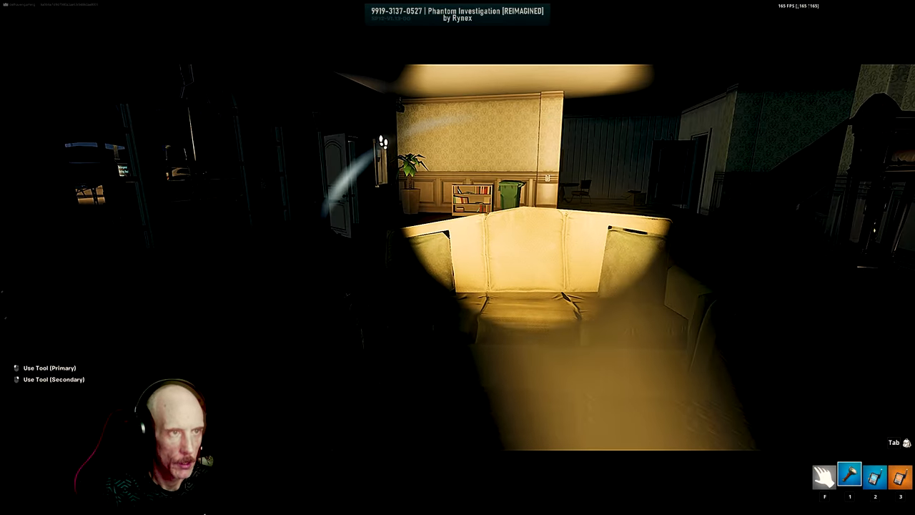
mouse_move(458, 258)
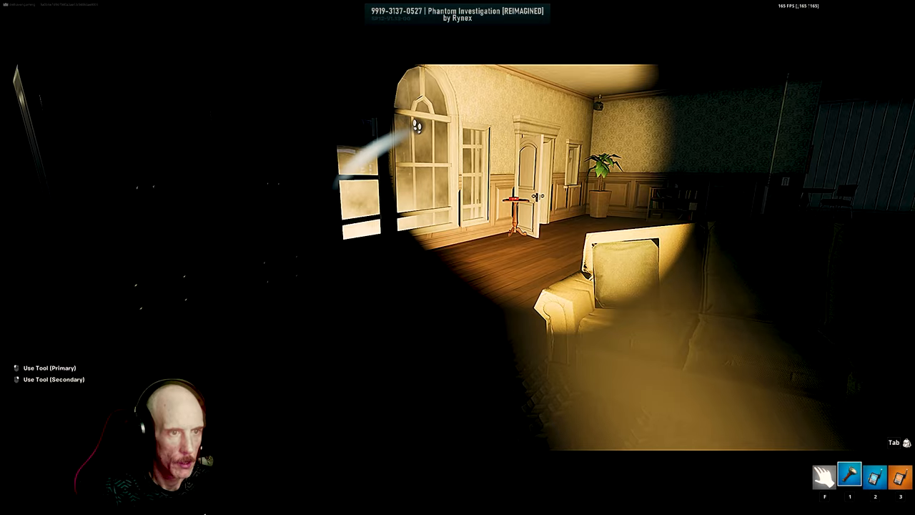